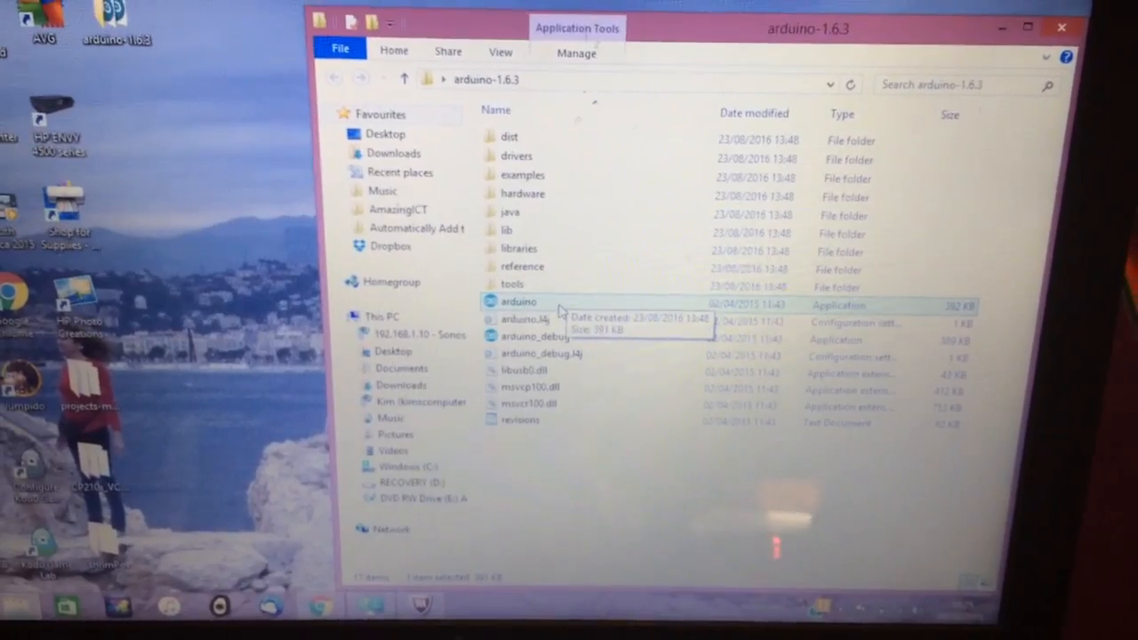
Launch the Arduino 1.6.3 IDE from the arduino-1.6.3 folder, opening a blank sketch
double_click(519, 302)
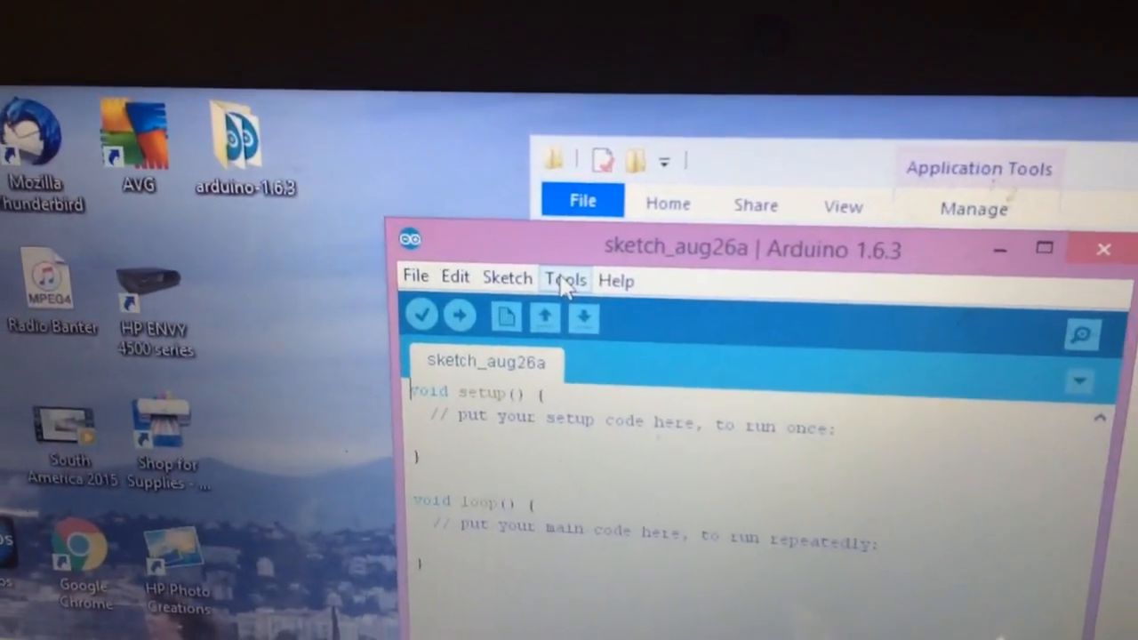
click(566, 281)
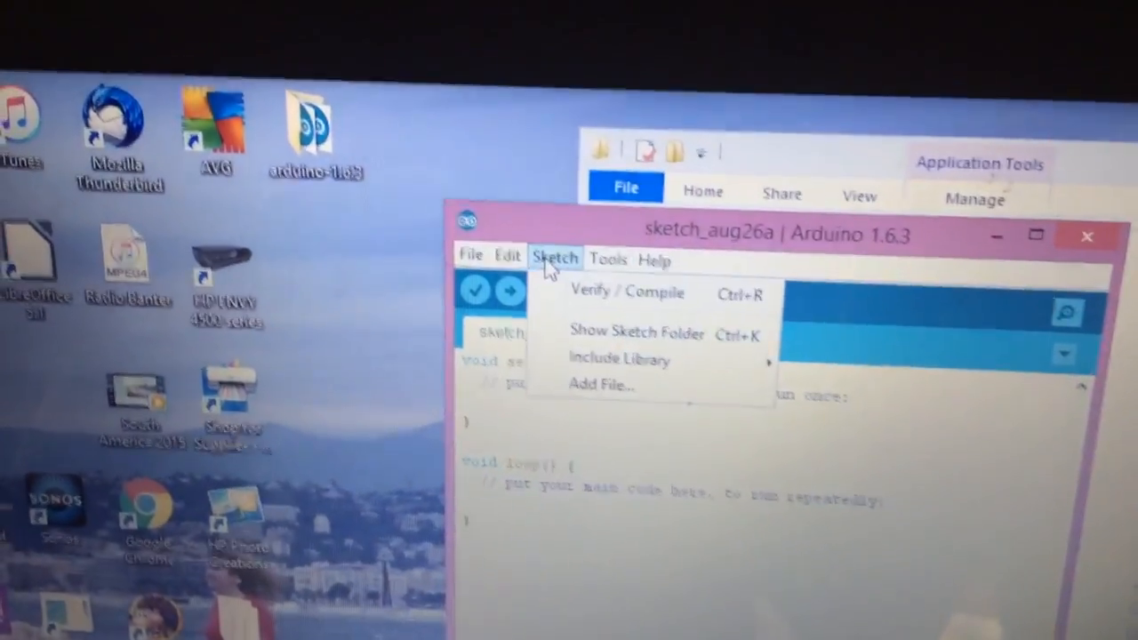
Load the Blink sketch from File > Examples > 01.Basics
click(523, 178)
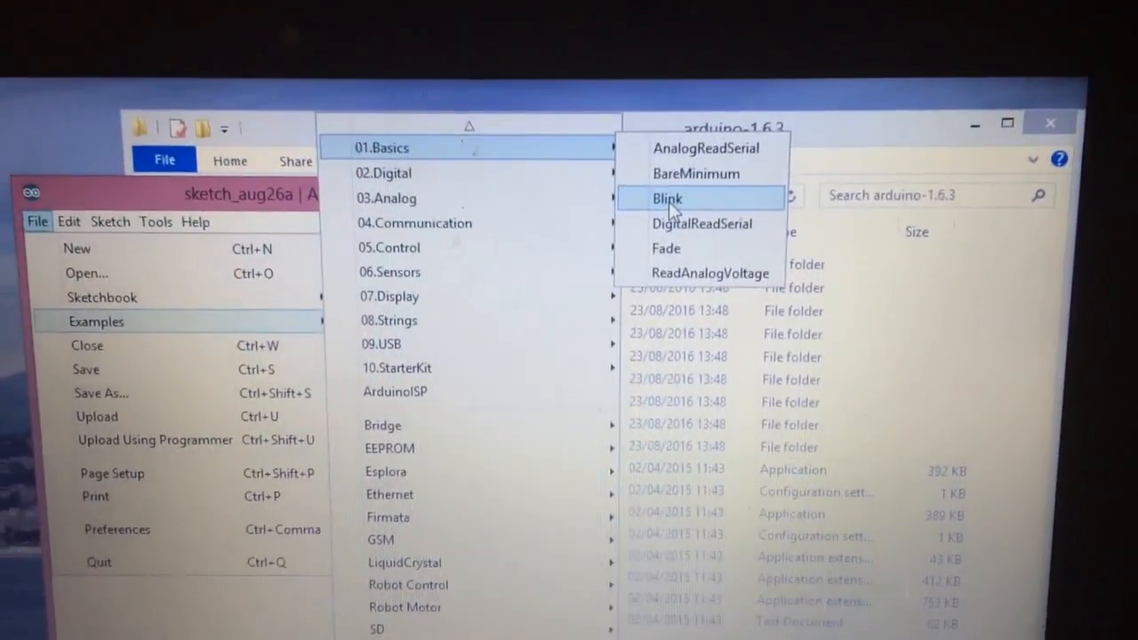
click(666, 197)
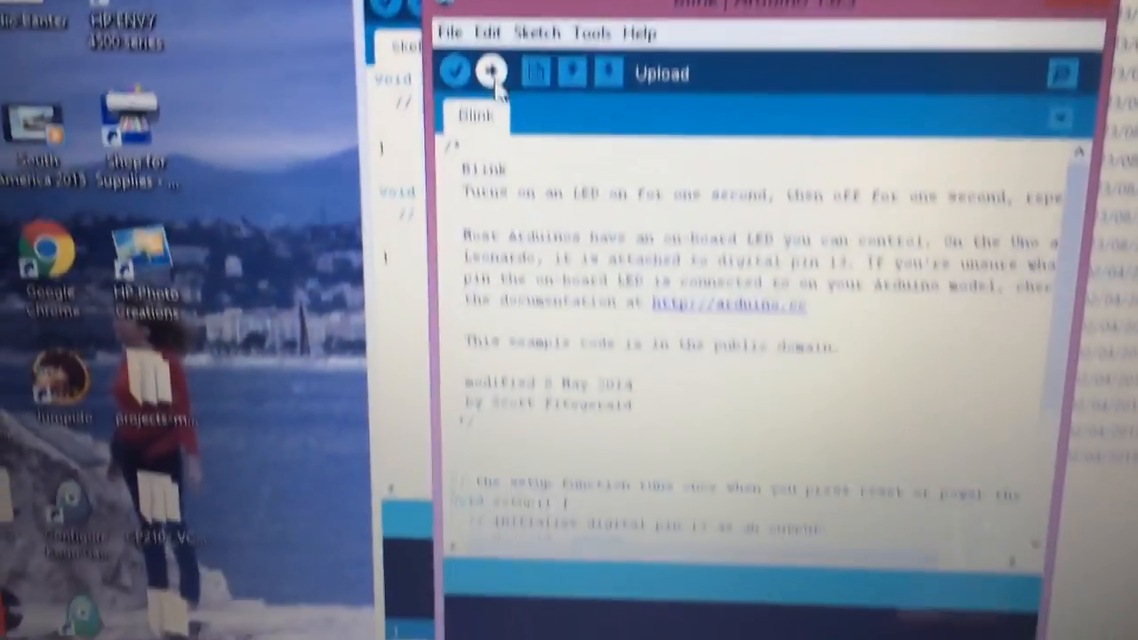
Upload the Blink sketch to the Arduino Uno on COM5 via the toolbar Upload button
click(494, 73)
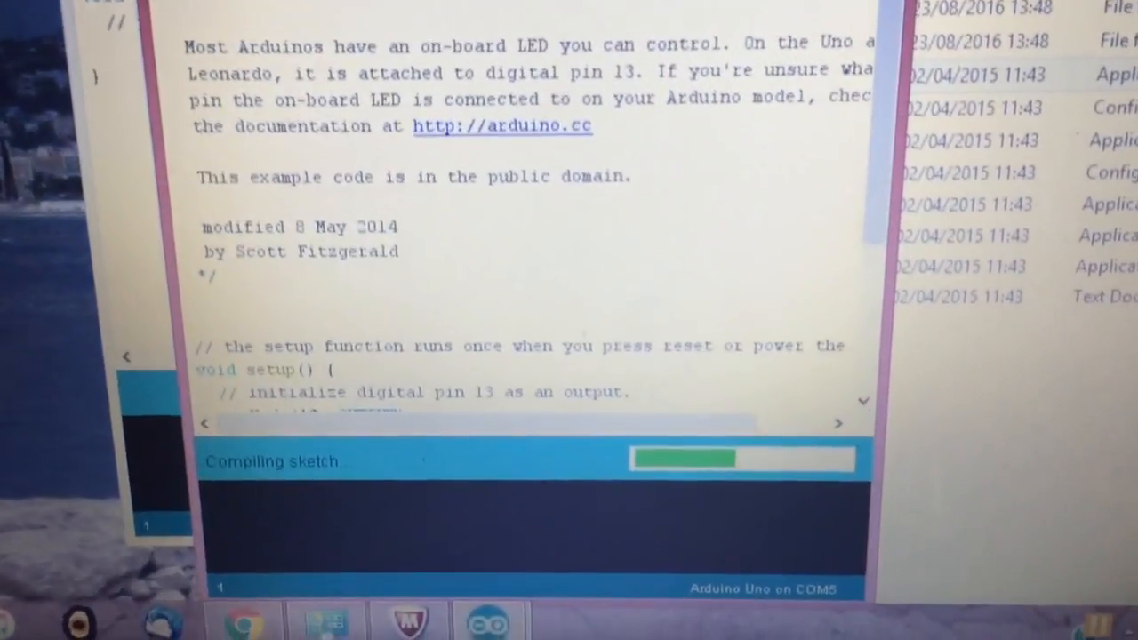